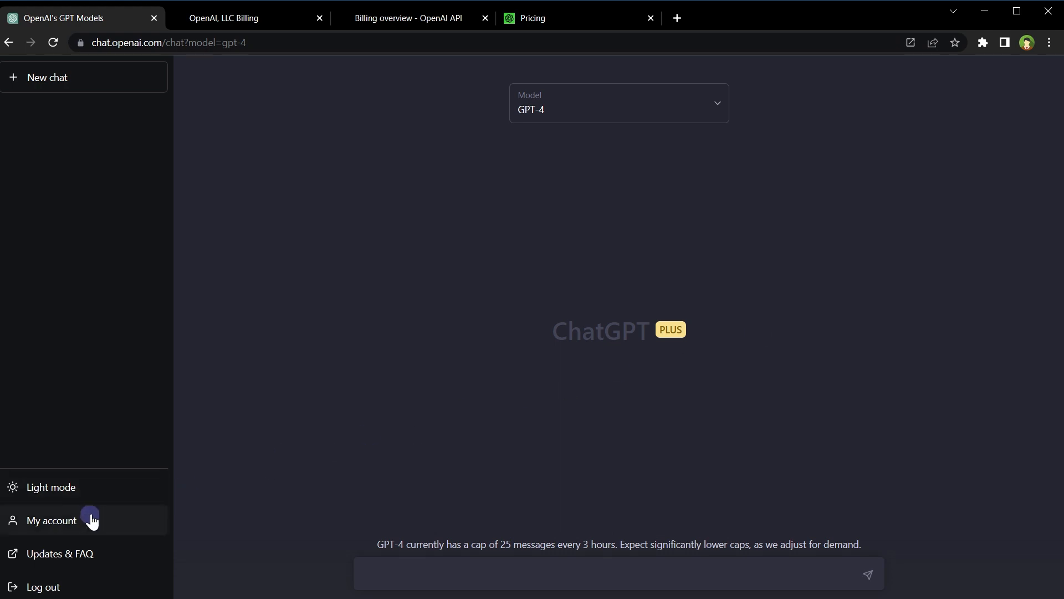
Step: Open the ChatGPT account details showing the Plus plan at $20 per month
{"action": "left_click", "coordinate": [50, 520]}
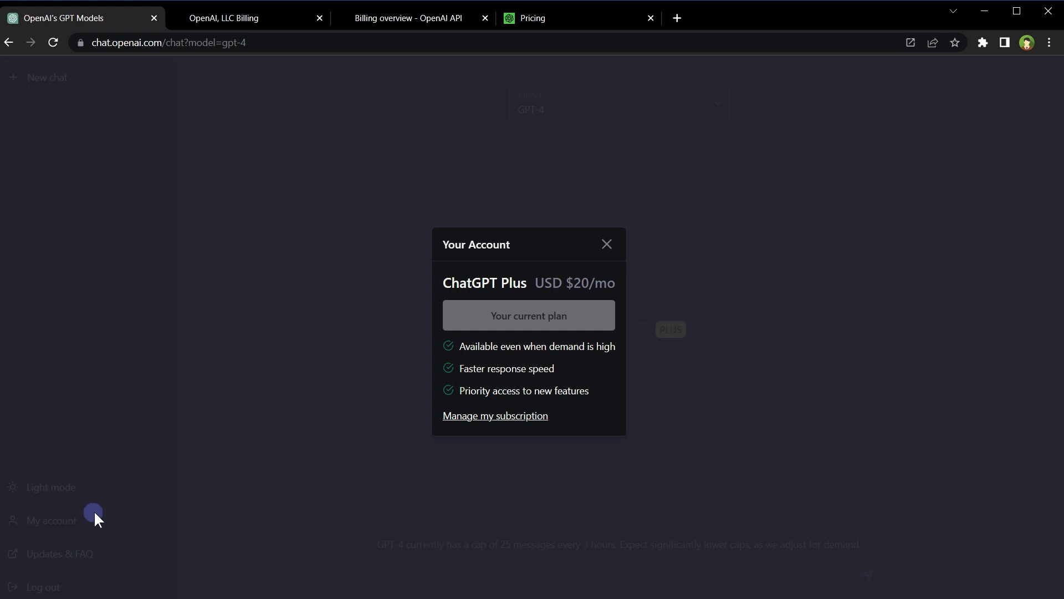
{"action": "mouse_move", "coordinate": [494, 415]}
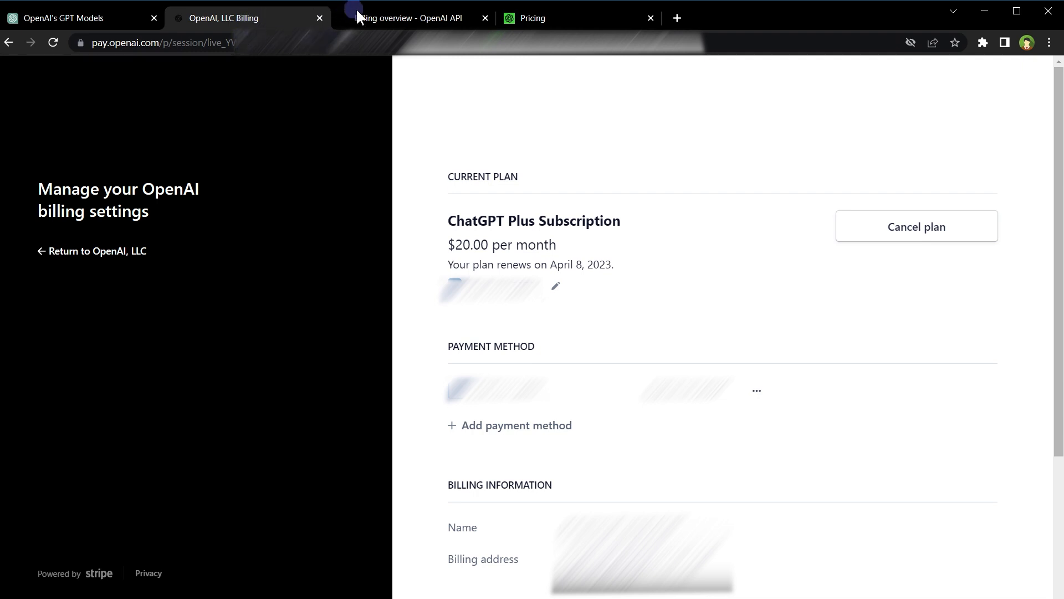
Step: Switch to the OpenAI API billing overview tab, showing the paid account canceled
{"action": "left_click", "coordinate": [407, 18]}
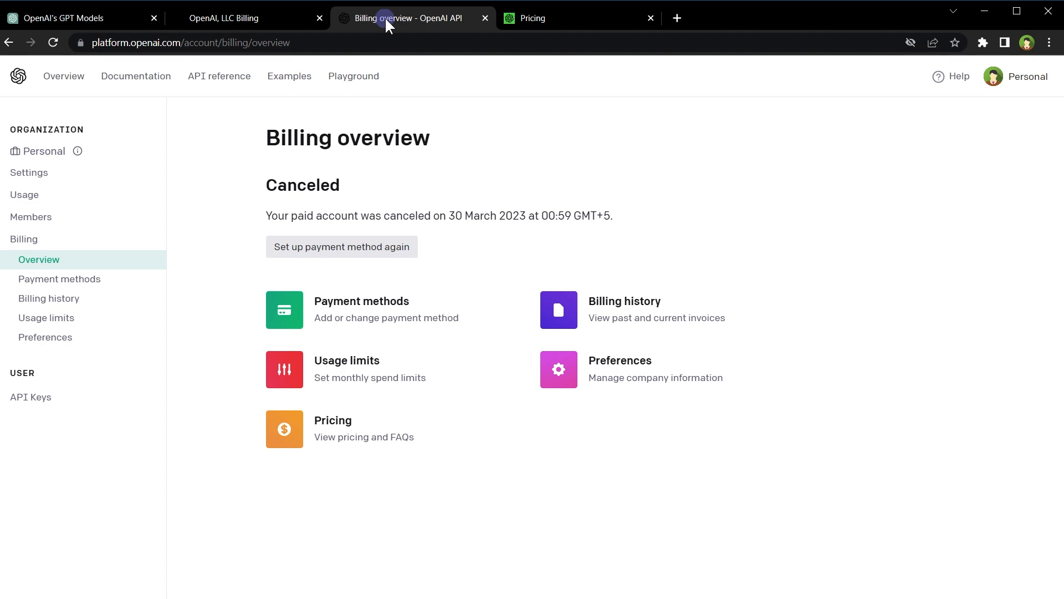
{"action": "left_click", "coordinate": [74, 18]}
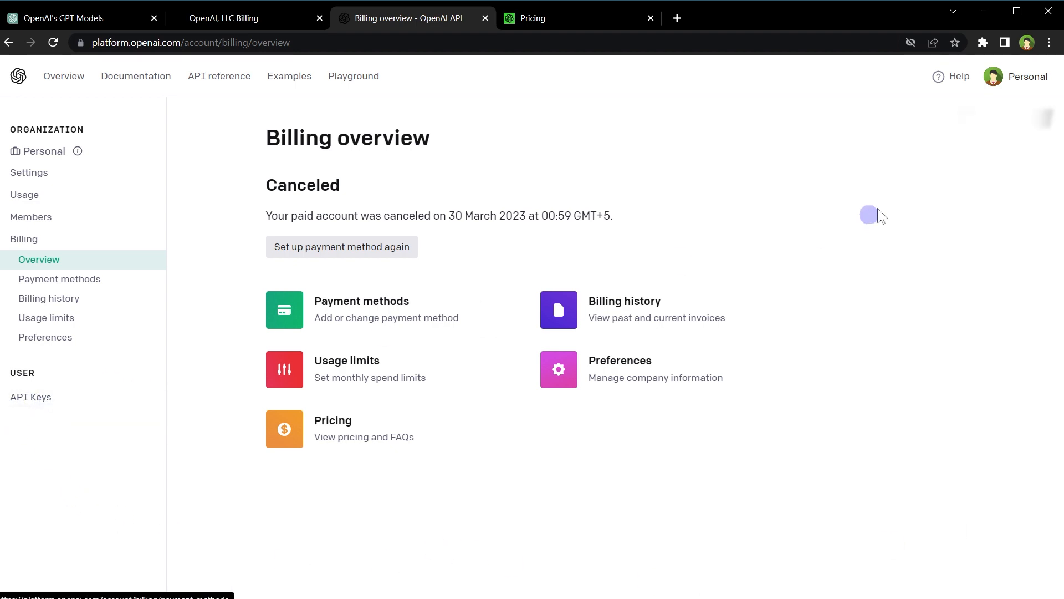
{"action": "left_click", "coordinate": [1016, 76]}
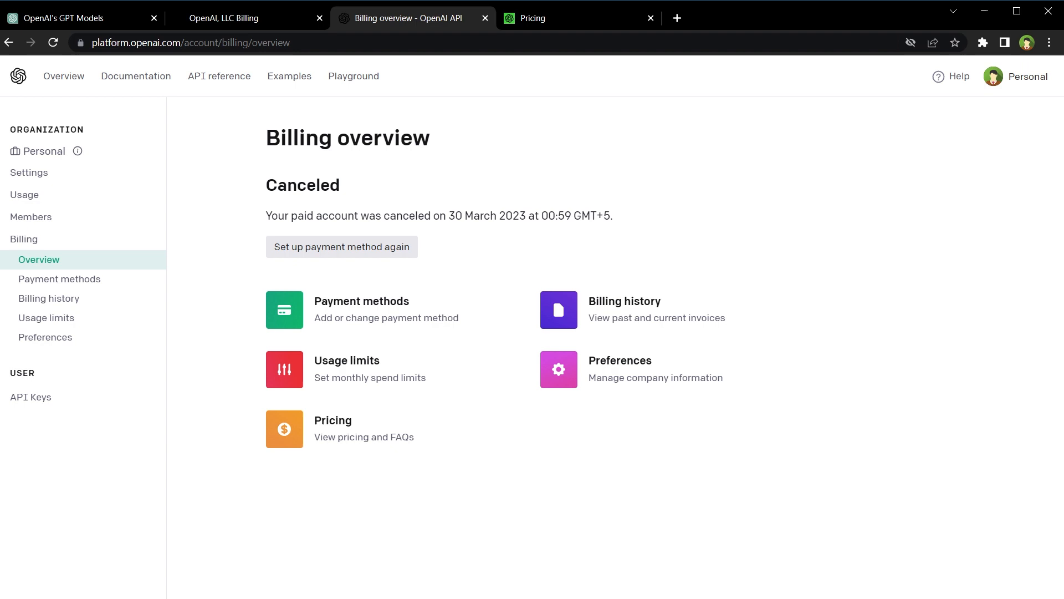
{"action": "left_click", "coordinate": [578, 18]}
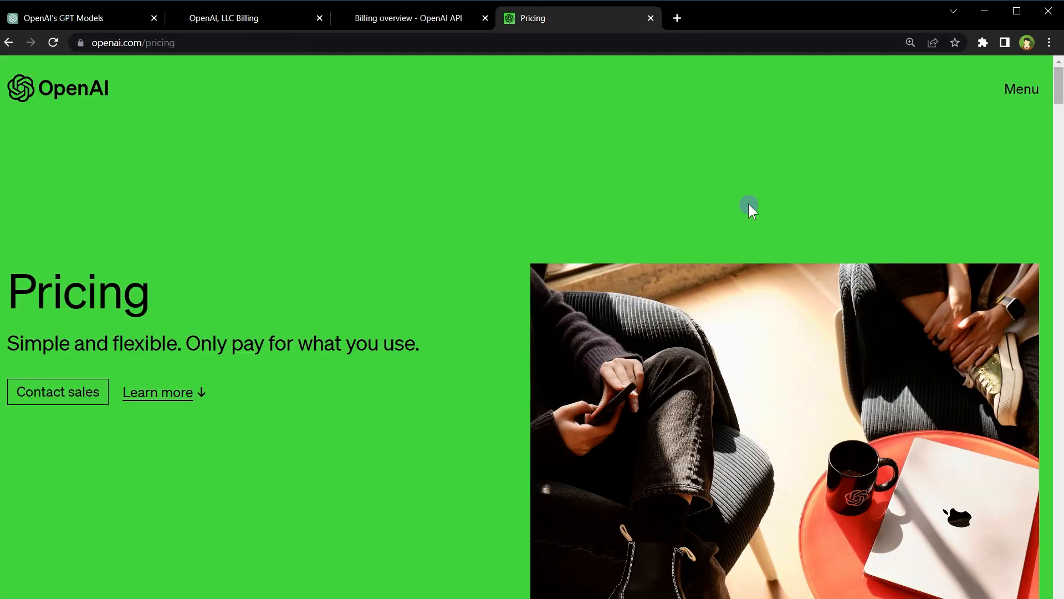
Step: Scroll through GPT-4 token prices, then return via API billing to ChatGPT Plus details
{"action": "scroll", "scroll_direction": "down", "scroll_amount": 3}
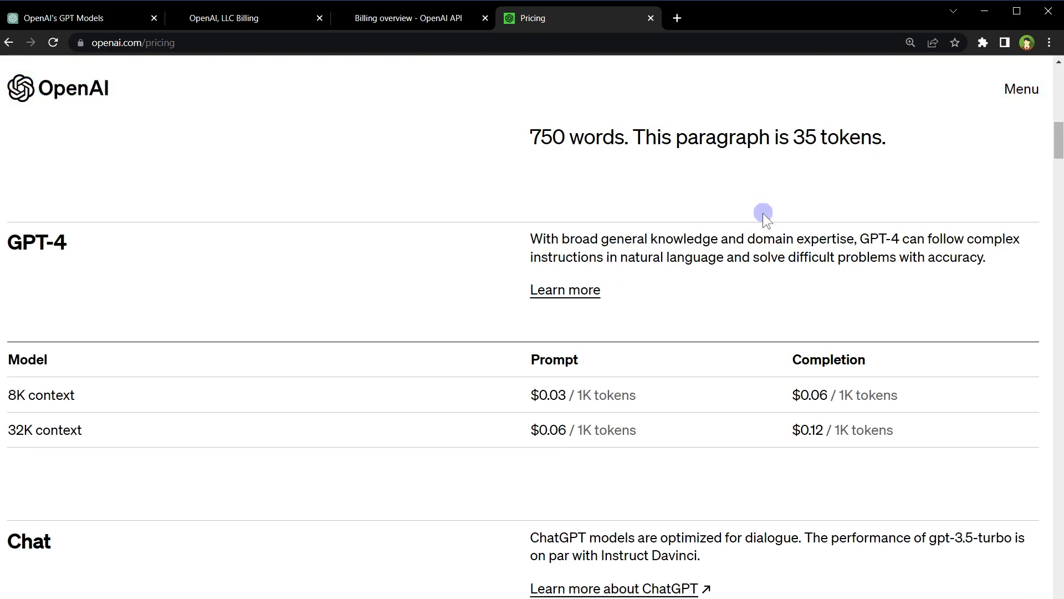
{"action": "scroll", "scroll_direction": "down", "scroll_amount": 3}
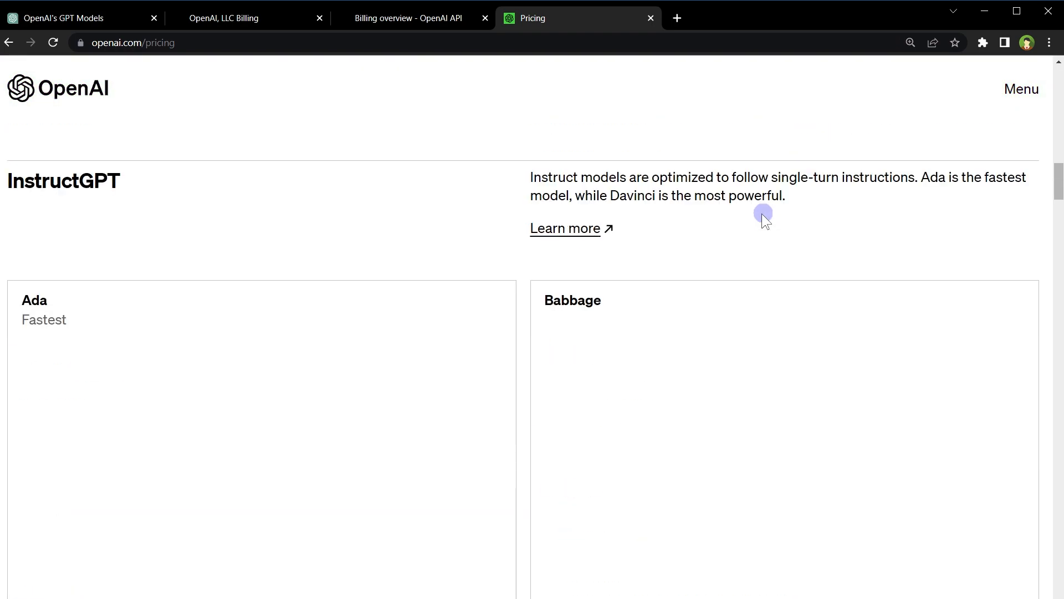
{"action": "scroll", "scroll_direction": "down", "scroll_amount": 3}
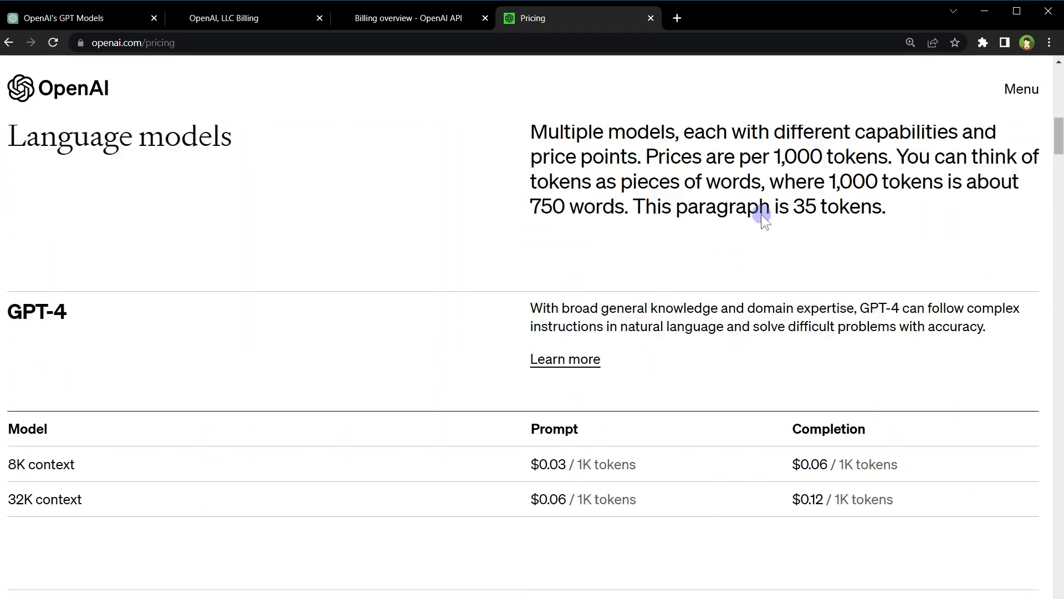
{"action": "left_click", "coordinate": [408, 18]}
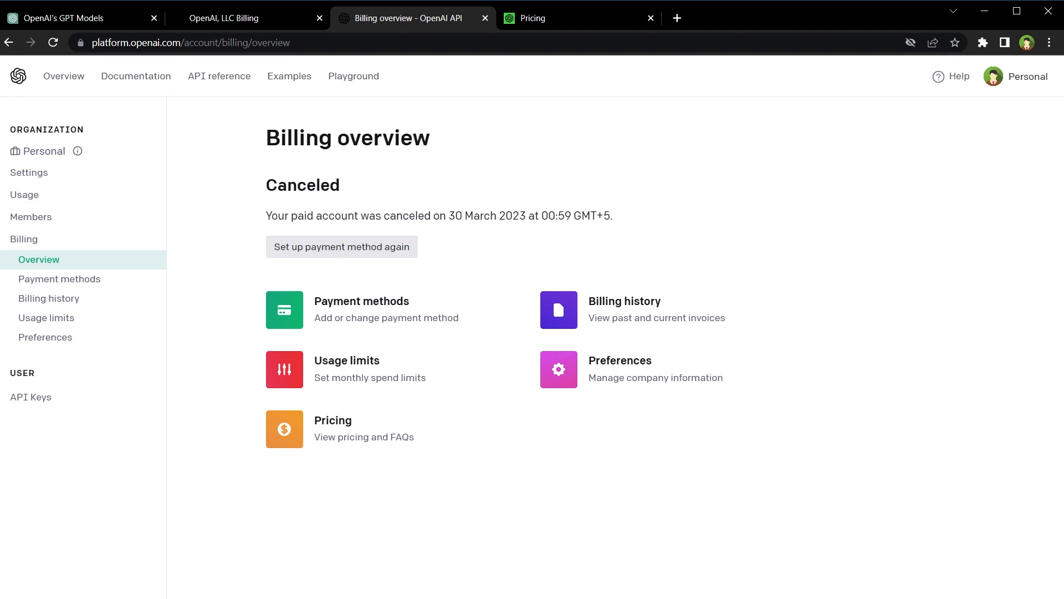
{"action": "left_click", "coordinate": [75, 18]}
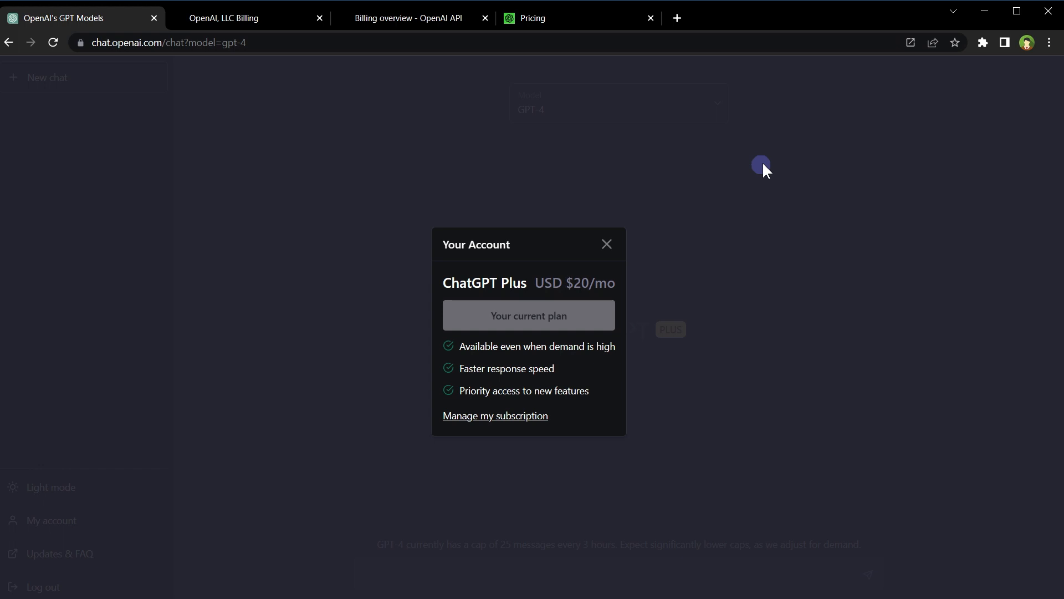